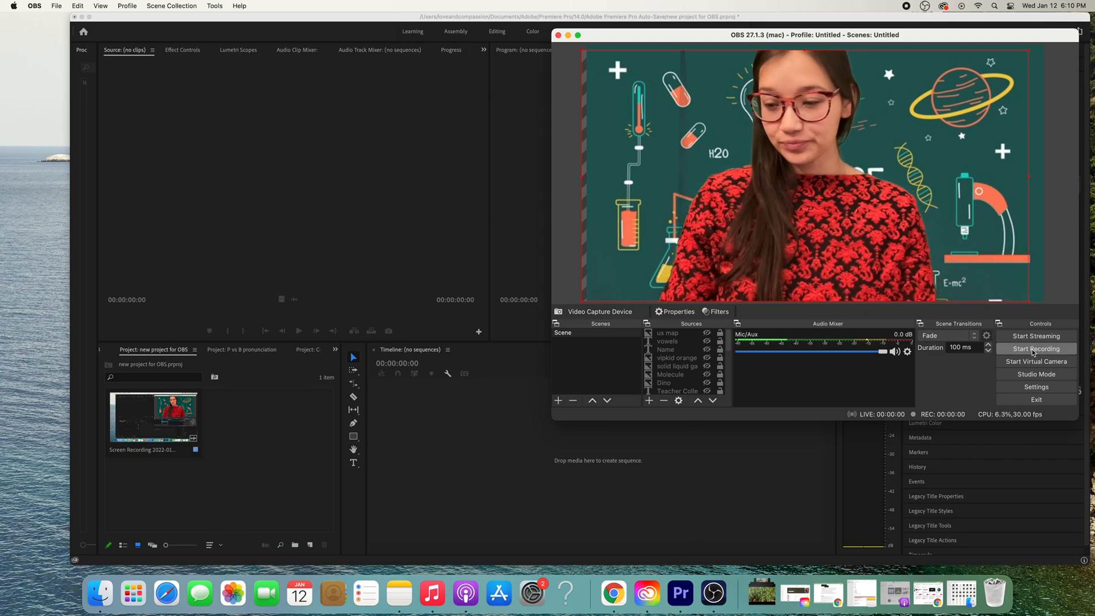
{"action": "left_click", "coordinate": [1036, 348]}
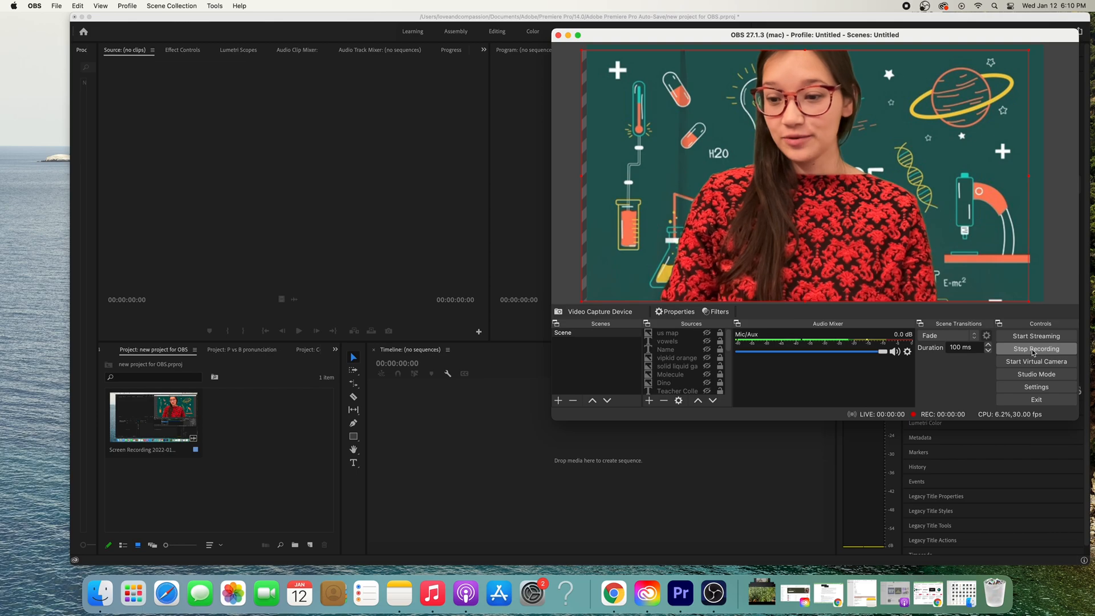
{"action": "left_click", "coordinate": [1036, 349]}
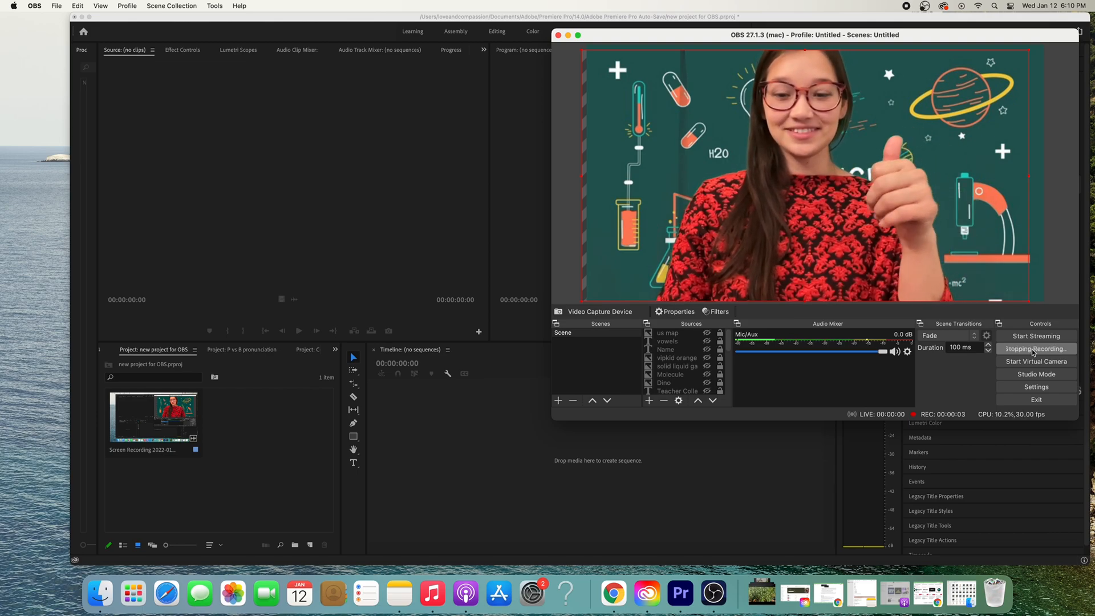
{"action": "left_click", "coordinate": [1036, 349]}
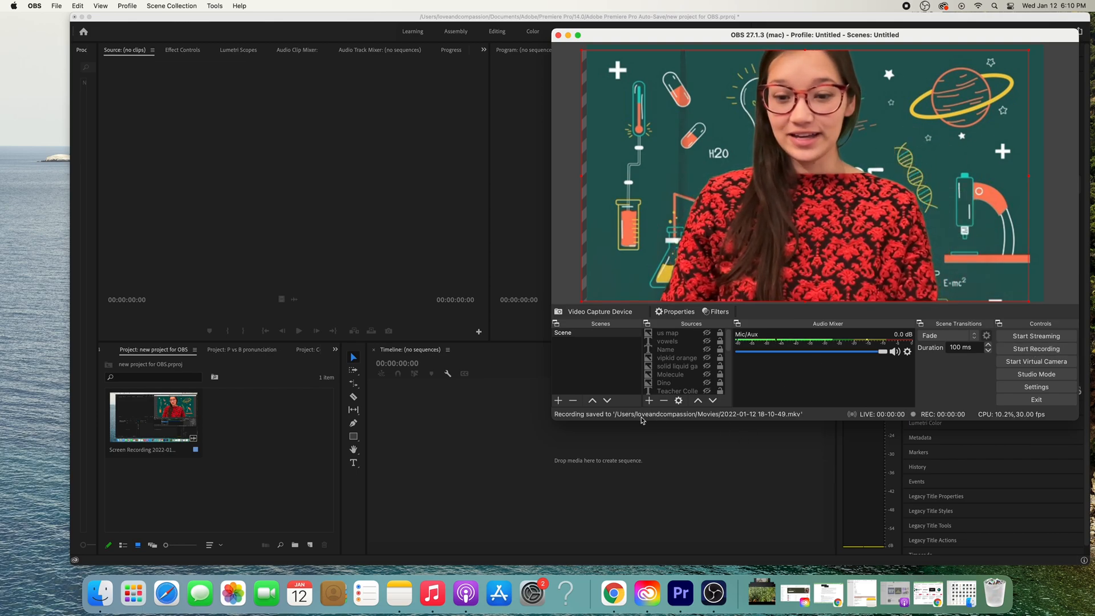
{"action": "mouse_move", "coordinate": [716, 421]}
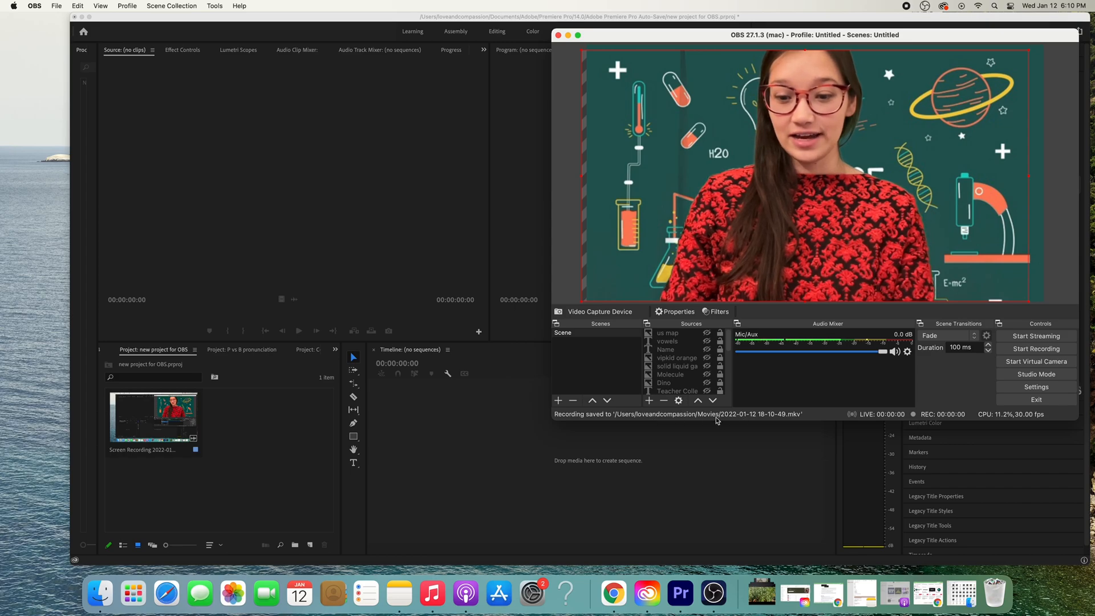
{"action": "mouse_move", "coordinate": [640, 44]}
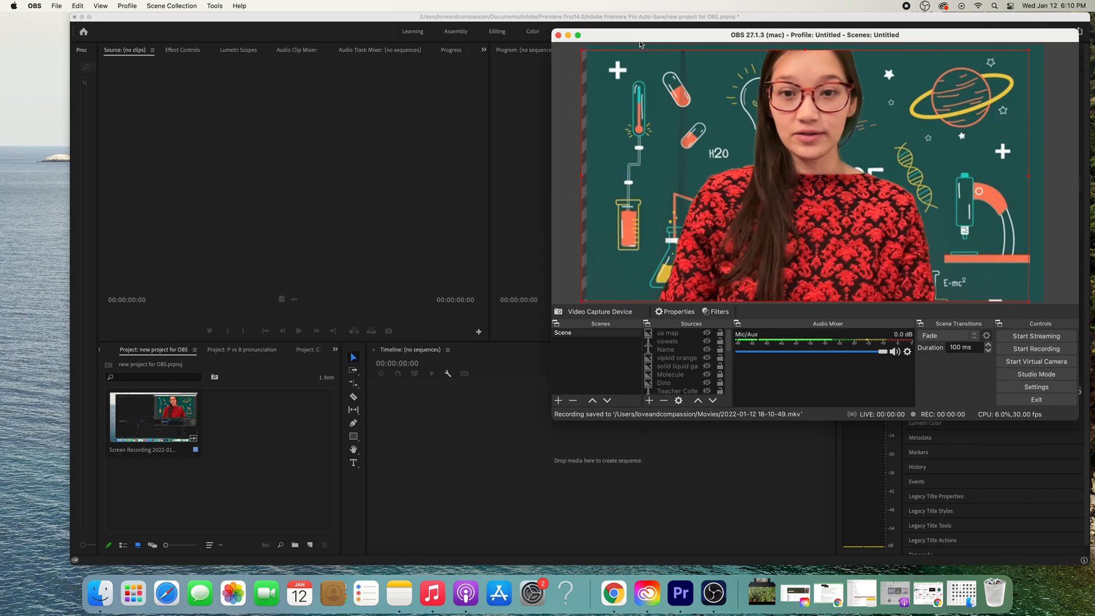
Step: Open File > Remux Recordings and move the window aside
{"action": "left_click", "coordinate": [56, 5]}
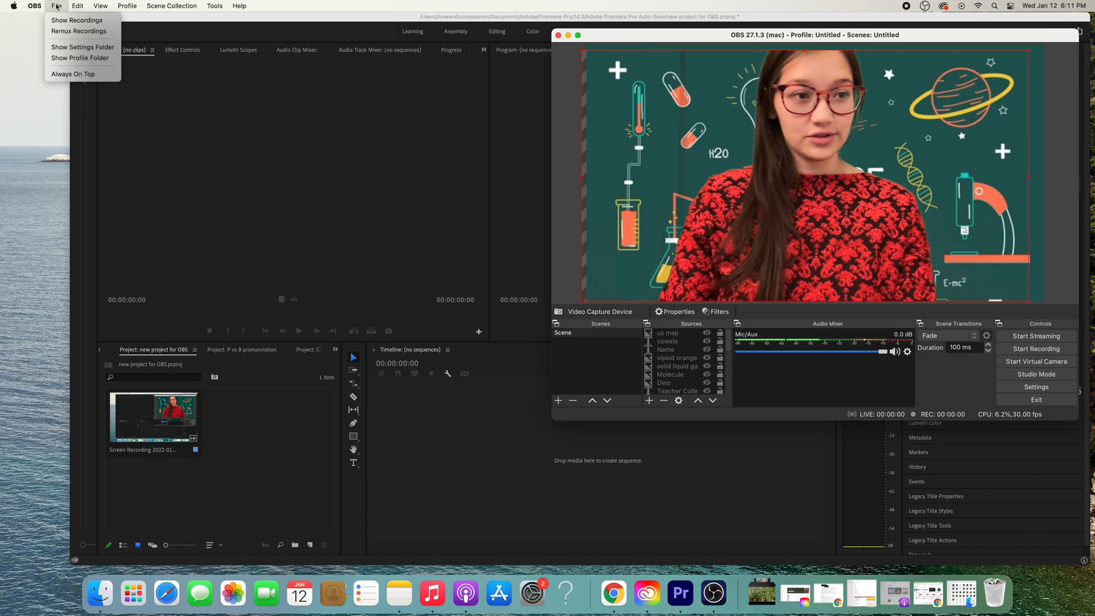
{"action": "mouse_move", "coordinate": [78, 31]}
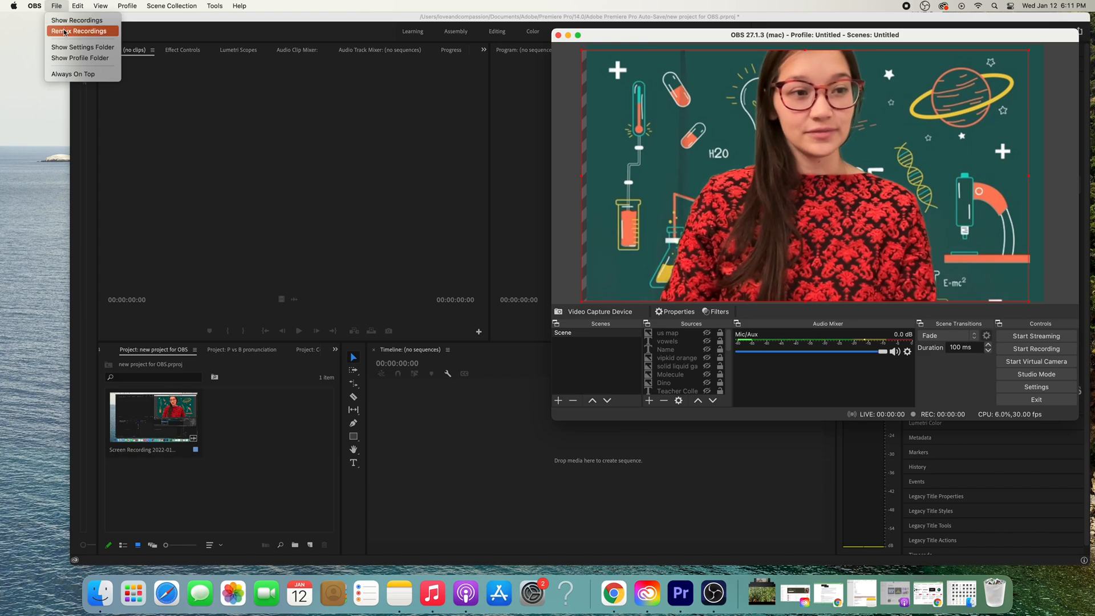
{"action": "left_click", "coordinate": [79, 31]}
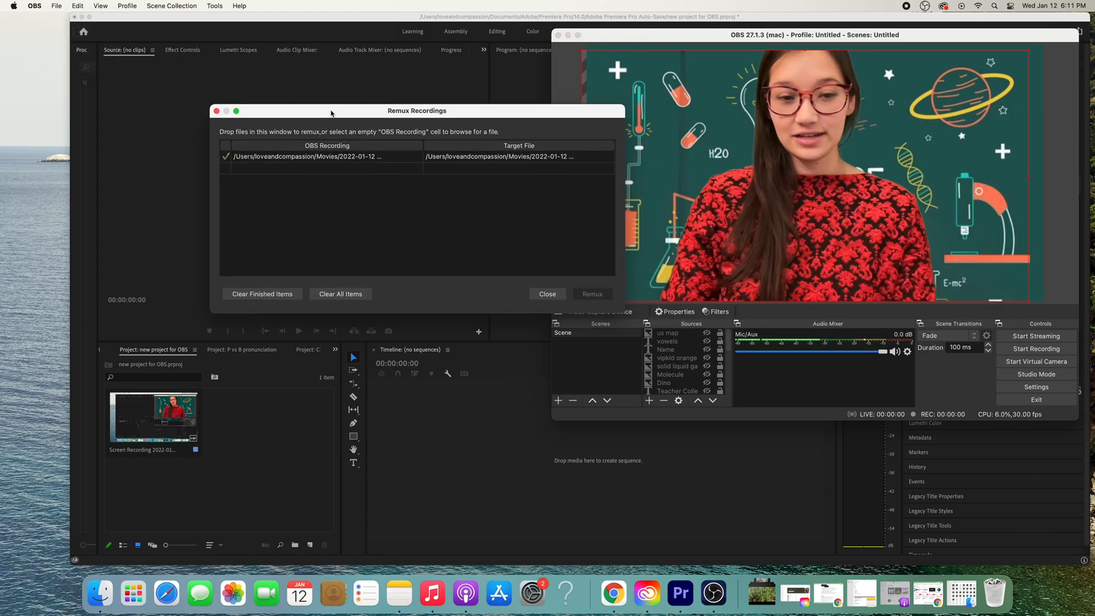
{"action": "left_click_drag", "start_coordinate": [417, 110], "coordinate": [329, 108]}
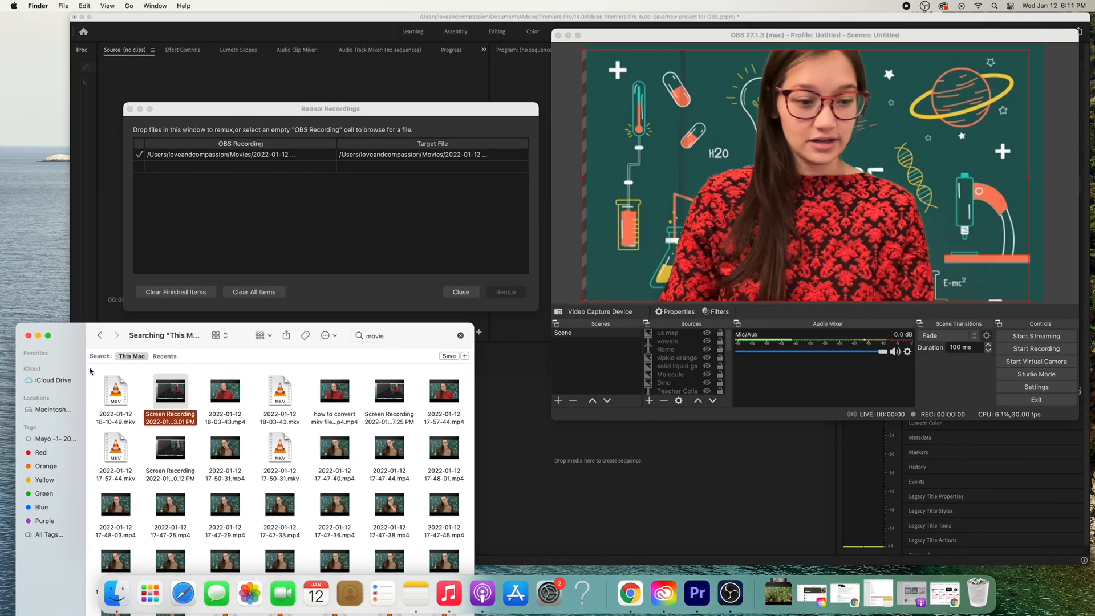
{"action": "left_click", "coordinate": [116, 389]}
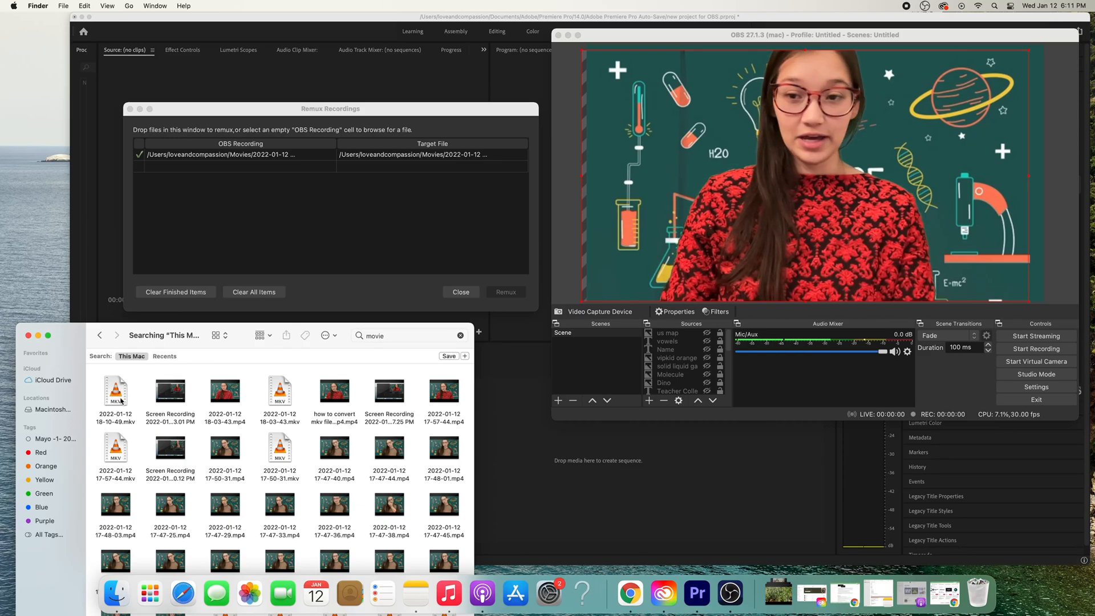
{"action": "left_click", "coordinate": [115, 391]}
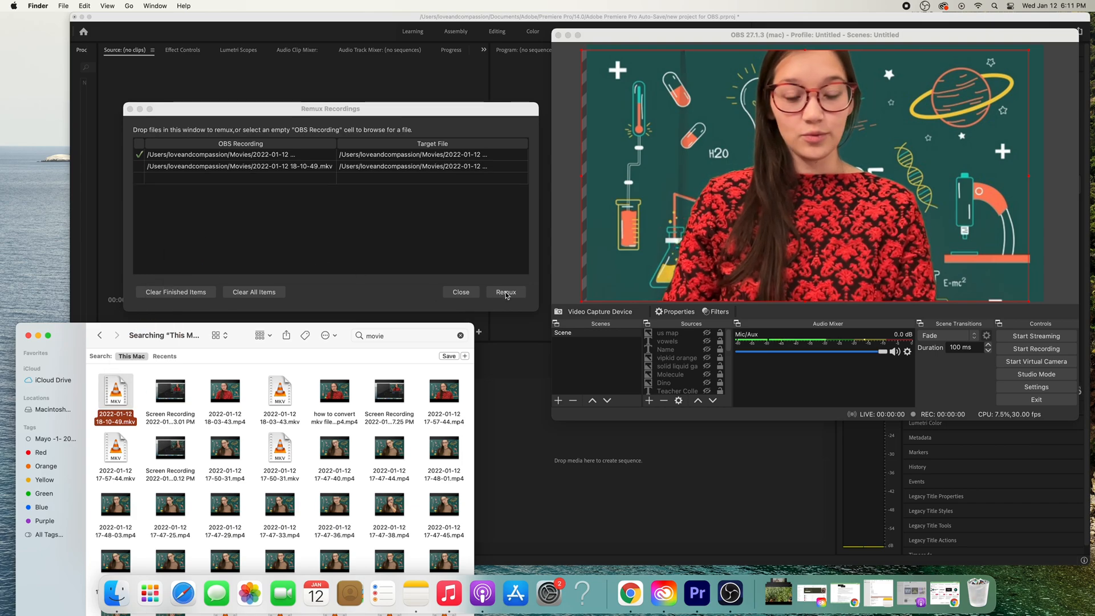
{"action": "left_click", "coordinate": [506, 292]}
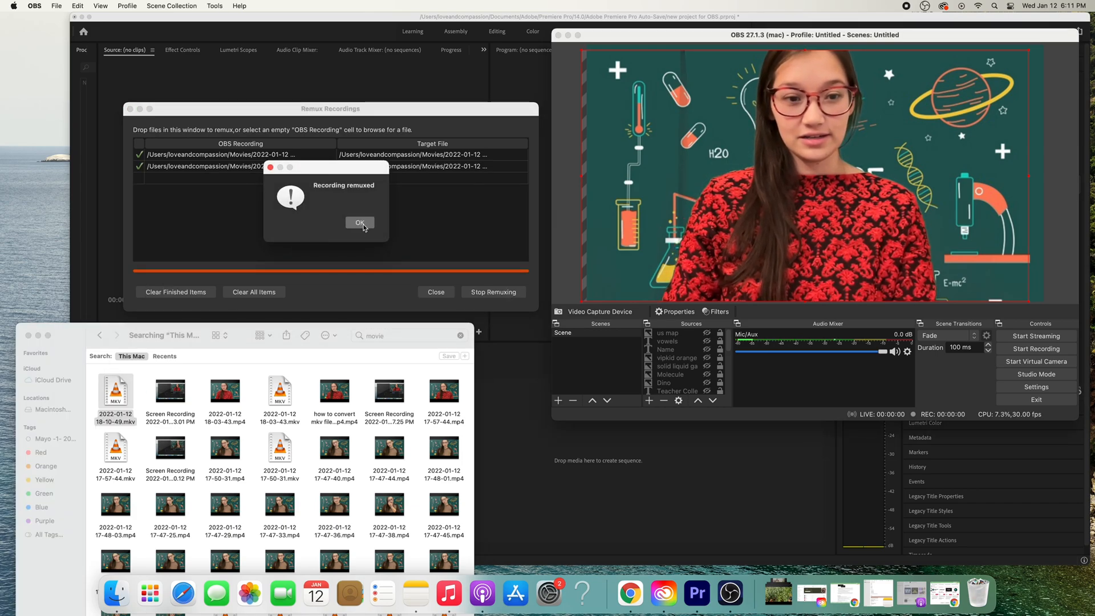
{"action": "left_click", "coordinate": [358, 222]}
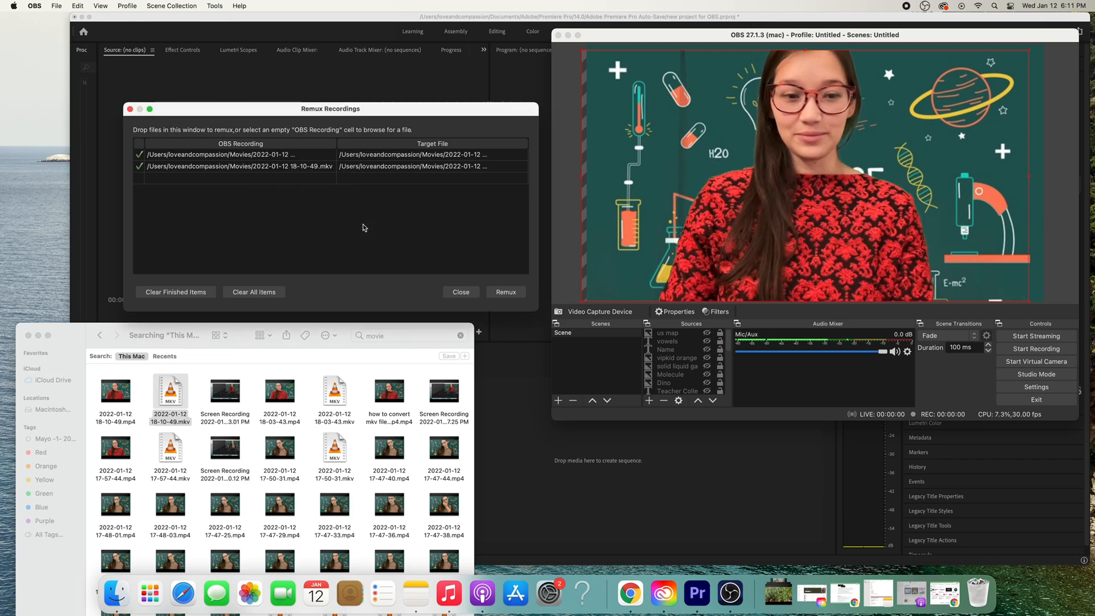
{"action": "left_click", "coordinate": [115, 392]}
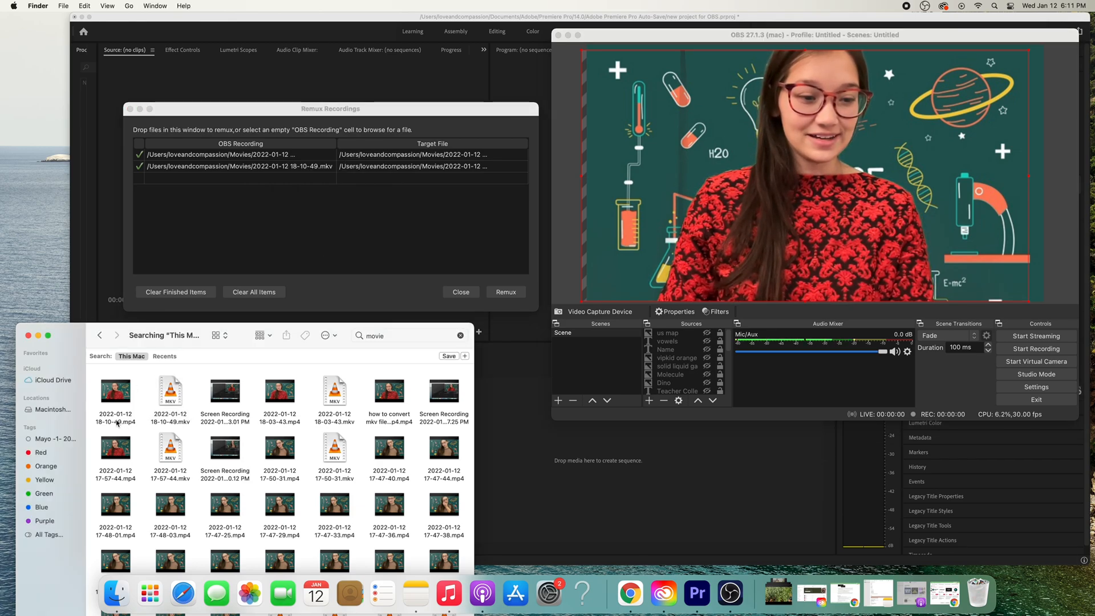
{"action": "left_click", "coordinate": [115, 389]}
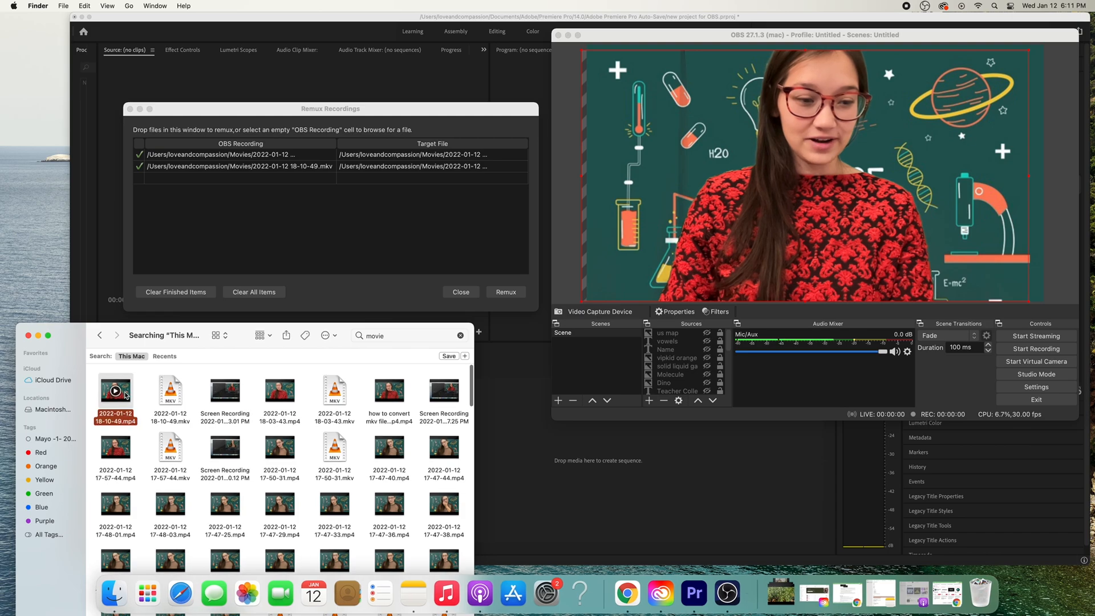
{"action": "double_click", "coordinate": [116, 390]}
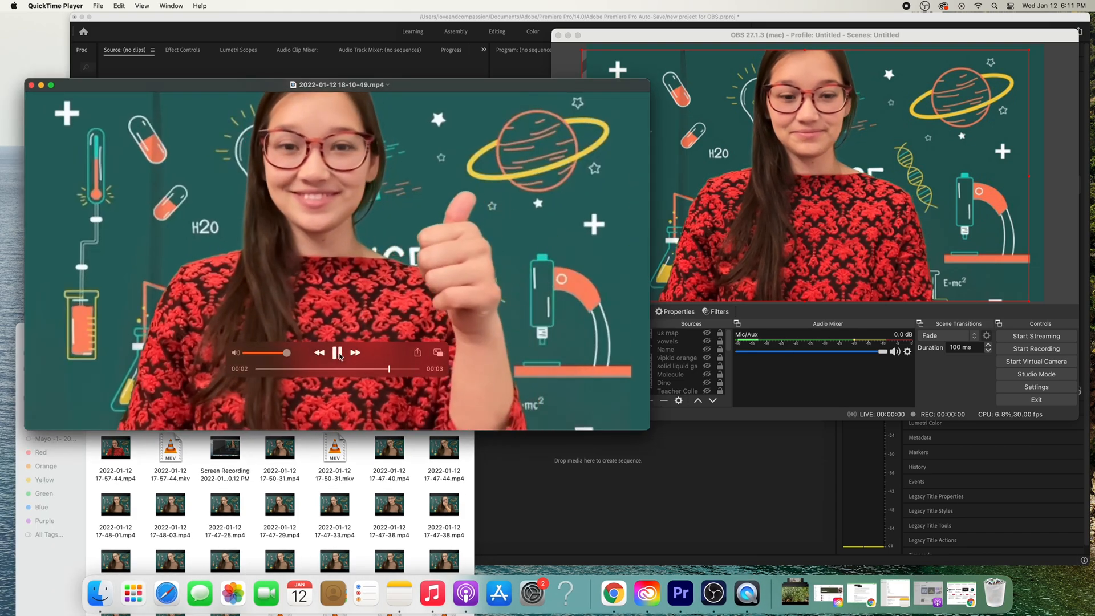
{"action": "left_click", "coordinate": [337, 352]}
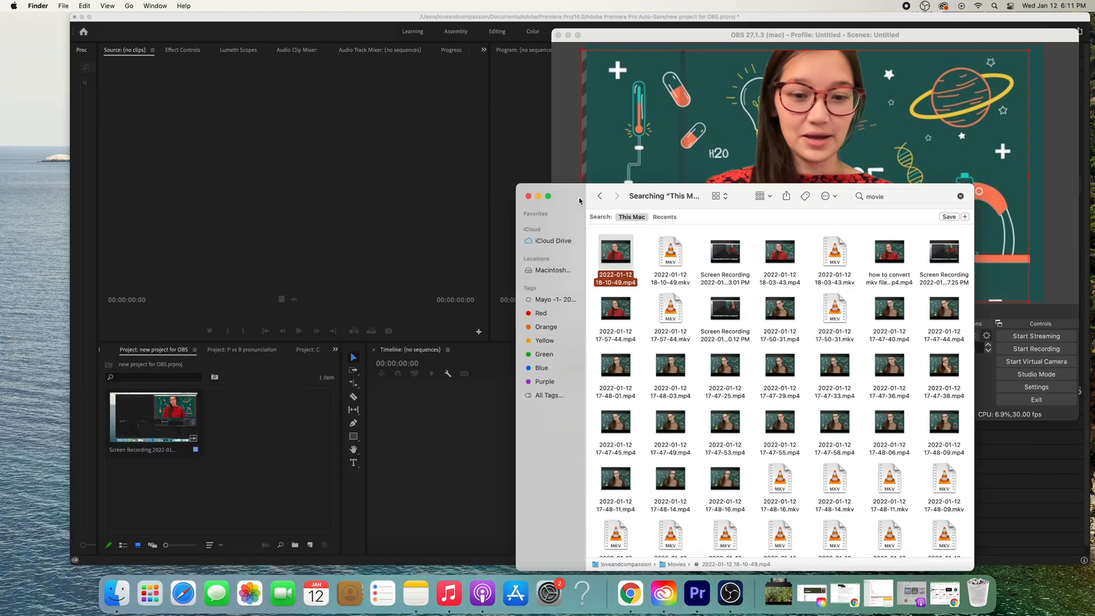
{"action": "double_click", "coordinate": [615, 253]}
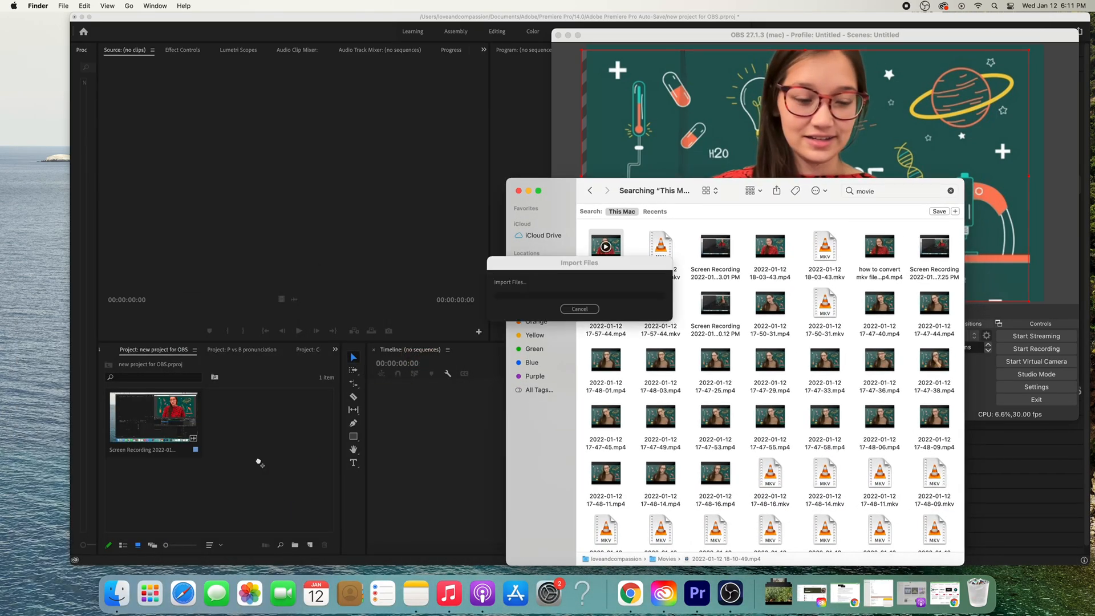